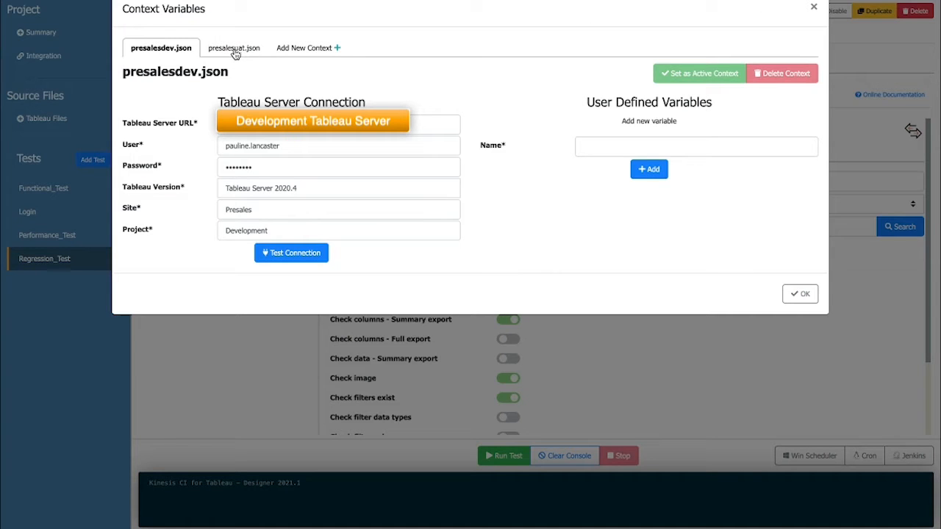
# Close the presalesuat.json context, review the Target tab, then return to Source settings
pyautogui.click(234, 48)
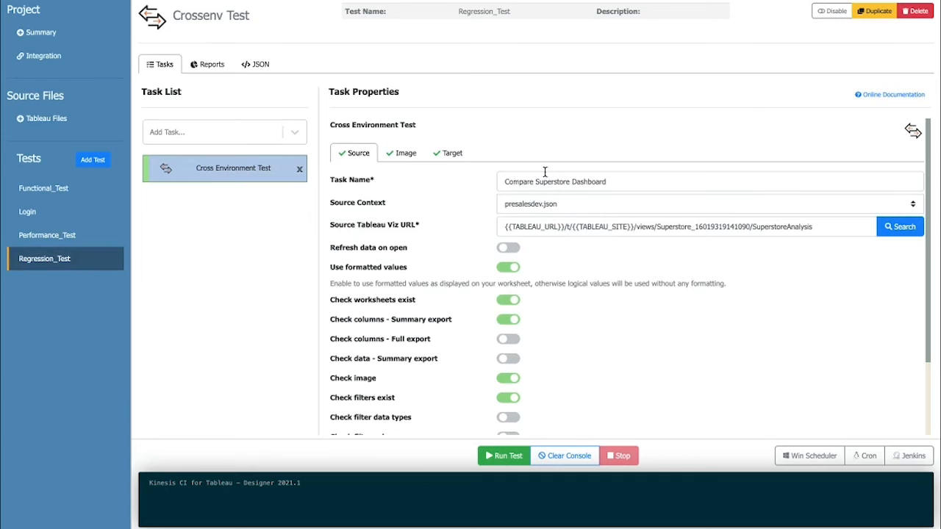
pyautogui.moveTo(351, 164)
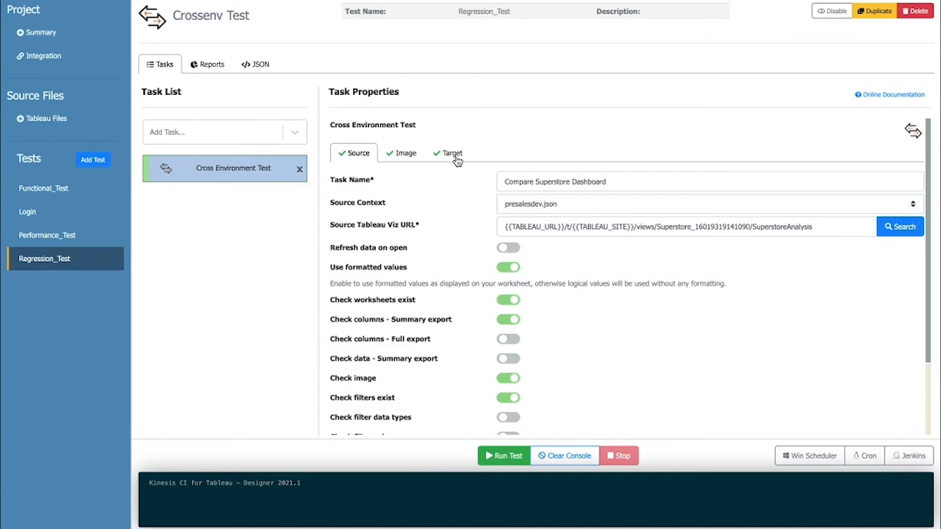
pyautogui.click(451, 153)
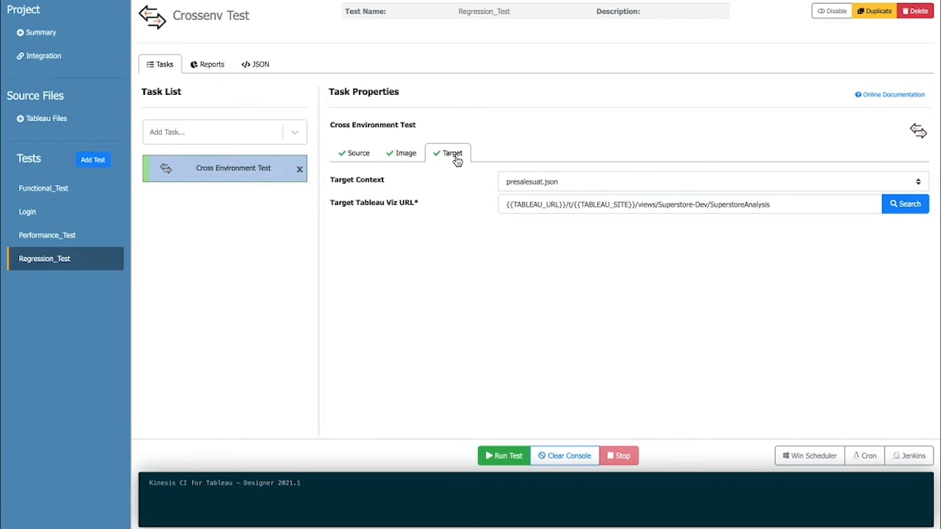
pyautogui.click(358, 153)
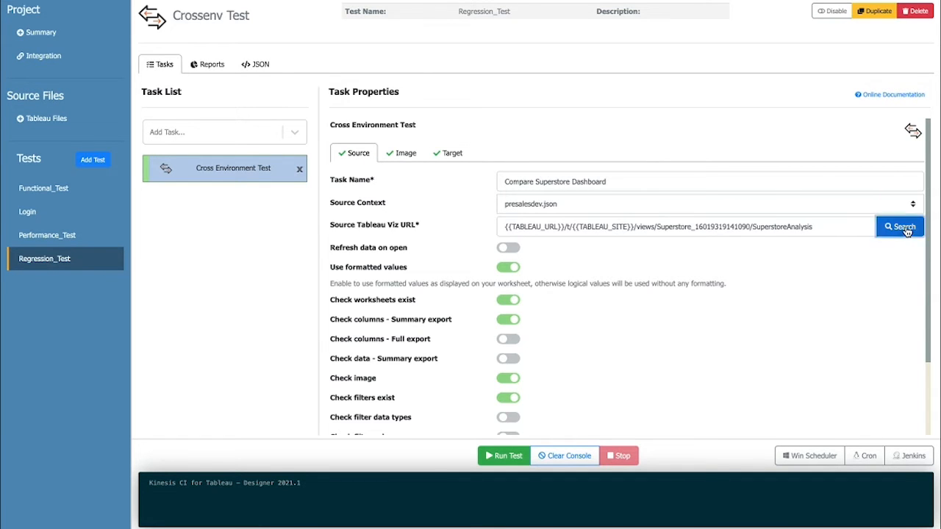
# Pick Development > Superstore > Superstore Analysis from the server browser as the source viz
pyautogui.click(899, 226)
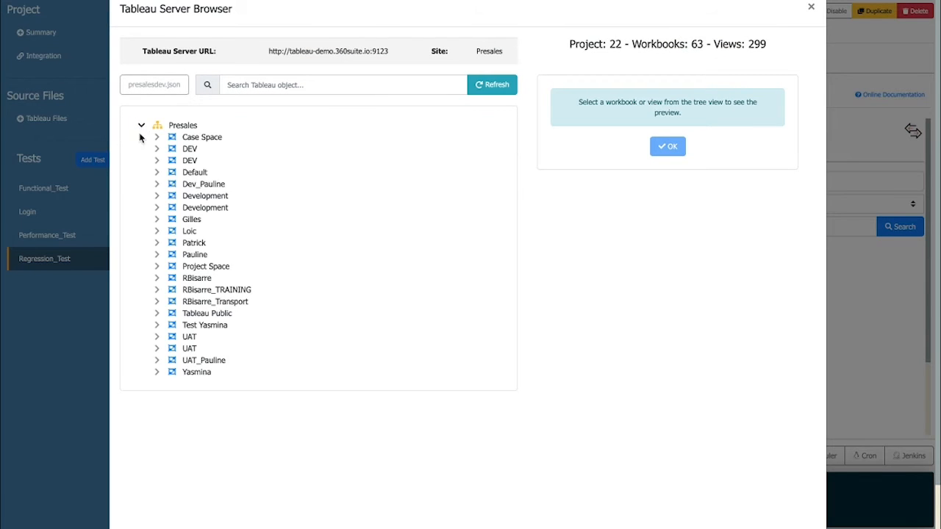
pyautogui.click(156, 195)
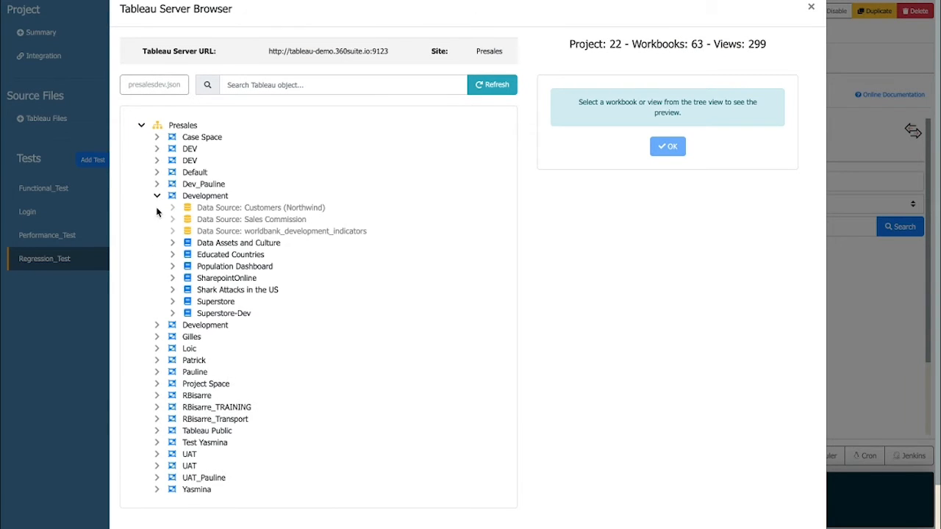
pyautogui.click(173, 302)
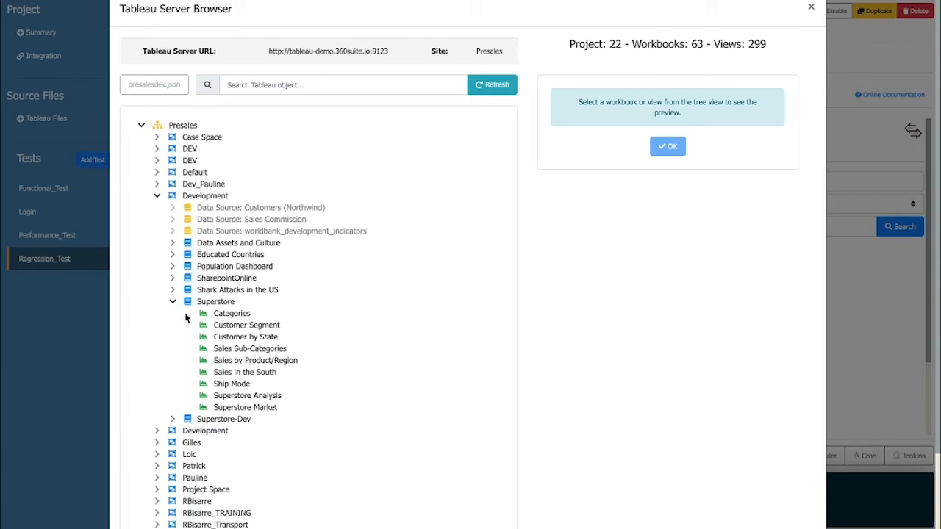
pyautogui.click(247, 395)
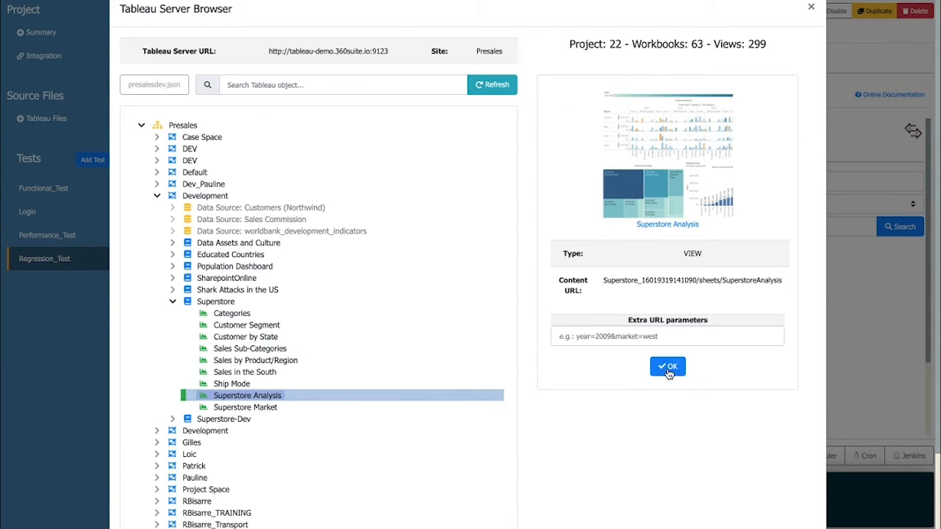
pyautogui.click(668, 366)
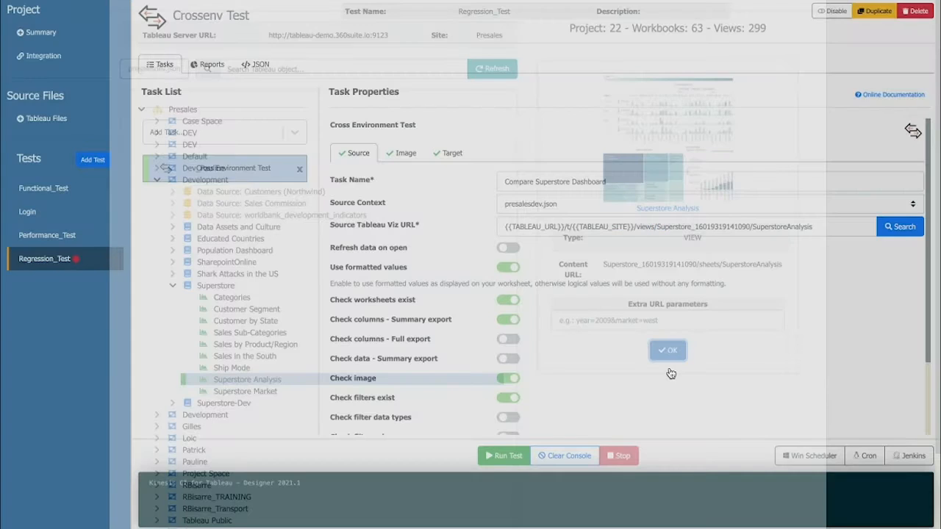
pyautogui.click(667, 350)
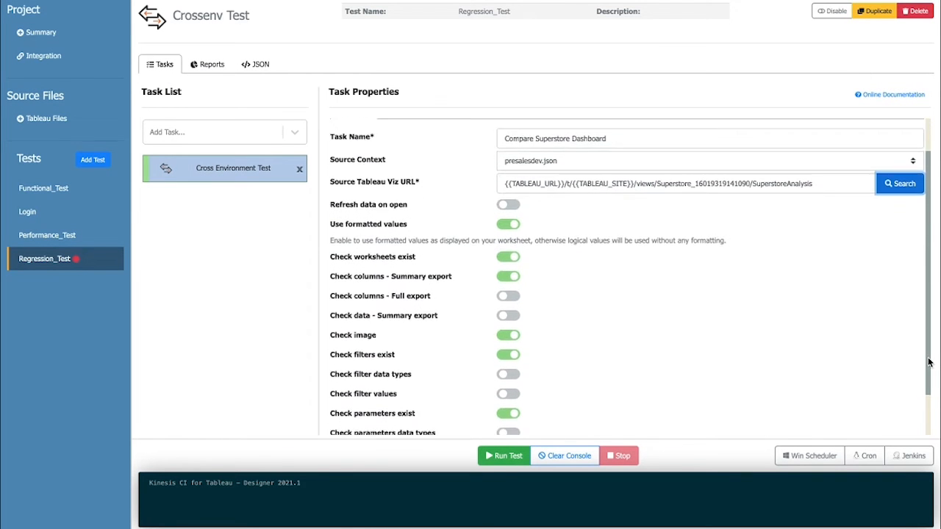
pyautogui.scroll(-3)
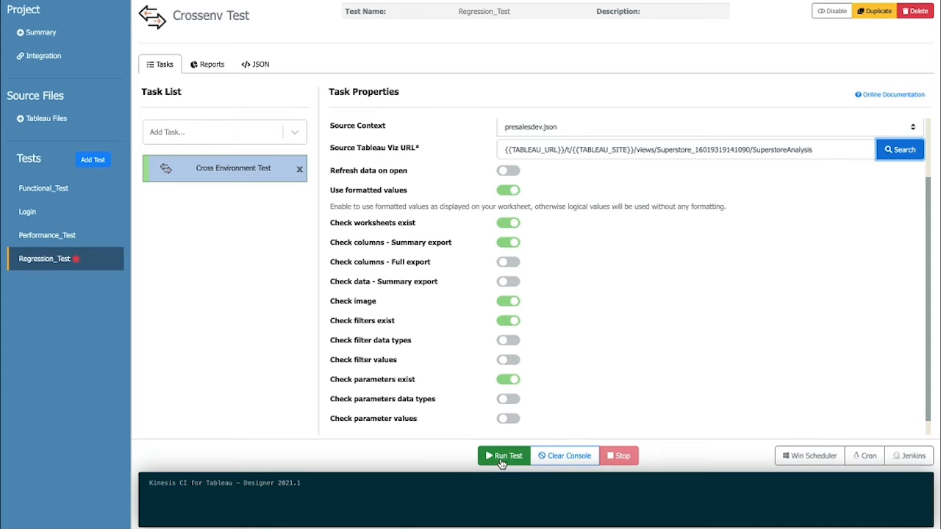
# Run the Regression_Test task to produce the Compare Superstore Dashboard report (11 checks, 5 failures)
pyautogui.click(504, 455)
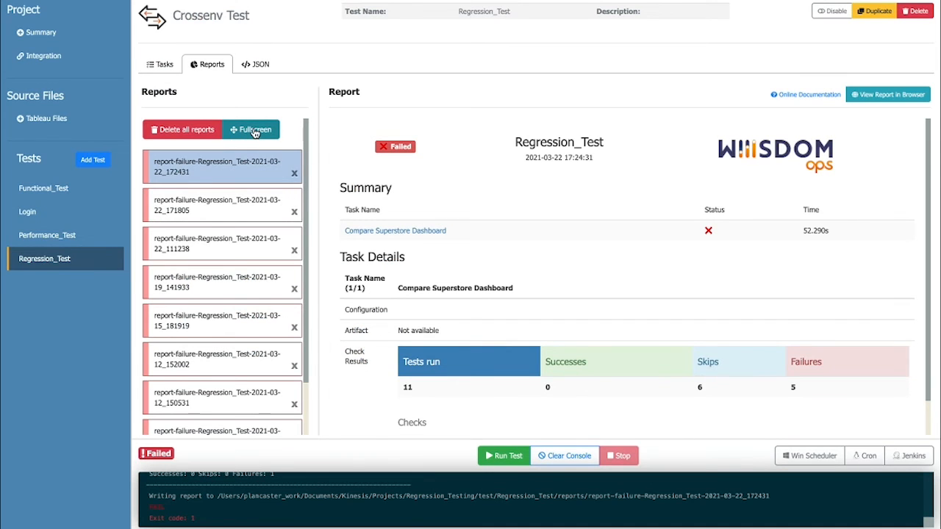
# Show the report full-screen and scroll to the Check image, filter and parameter failures
pyautogui.click(251, 129)
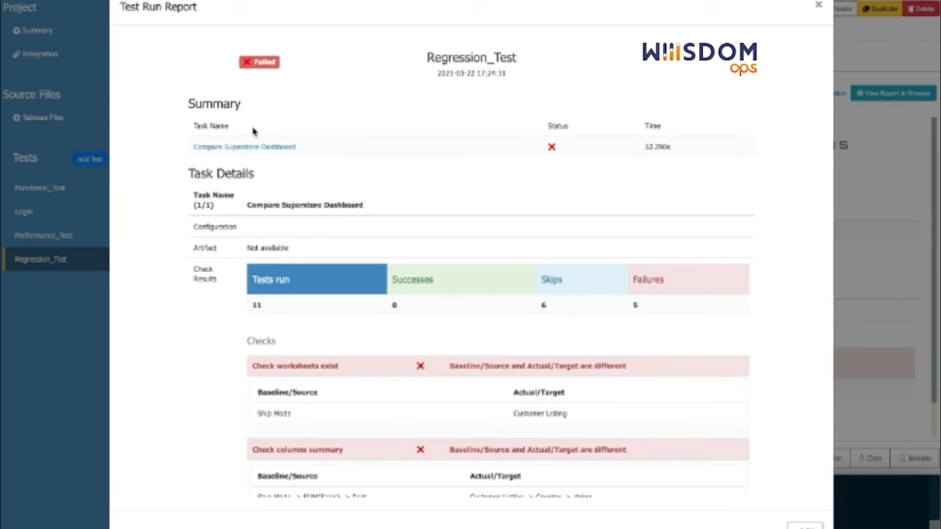
pyautogui.scroll(-3)
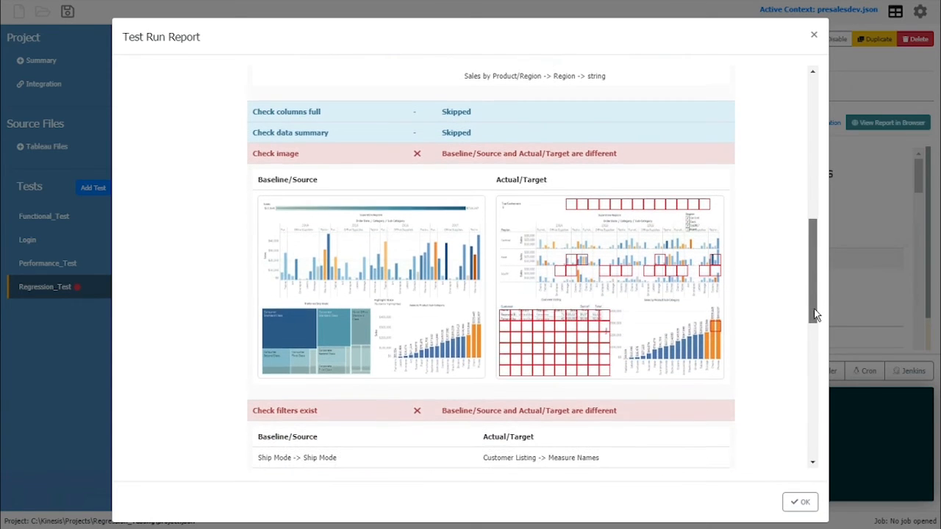
pyautogui.scroll(-3)
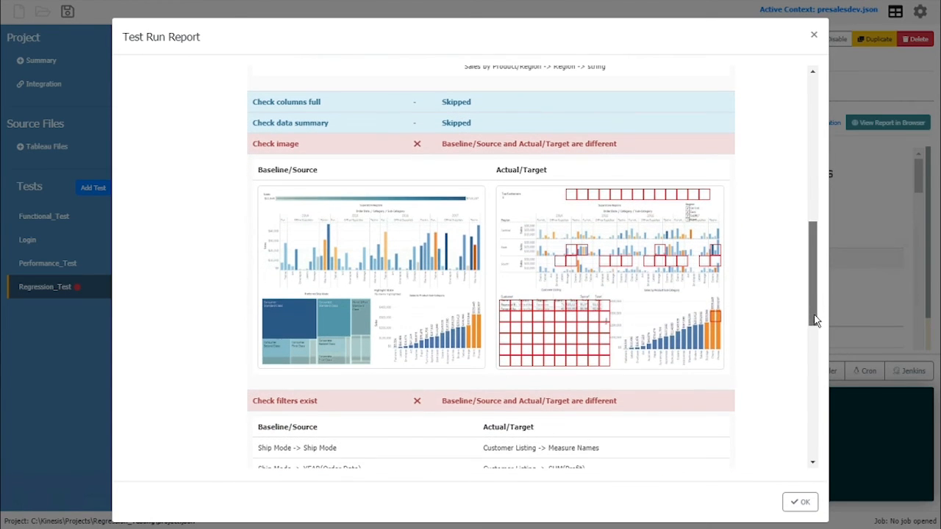
pyautogui.scroll(-3)
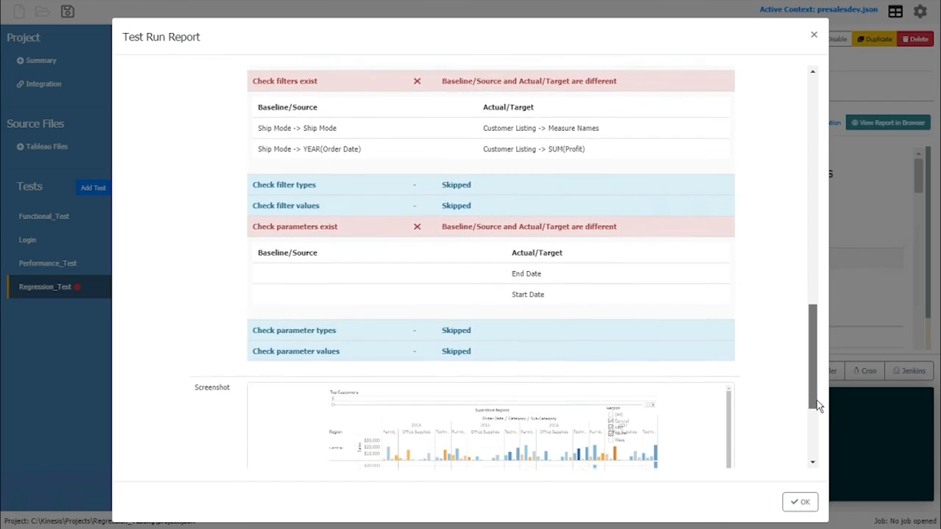
pyautogui.scroll(-3)
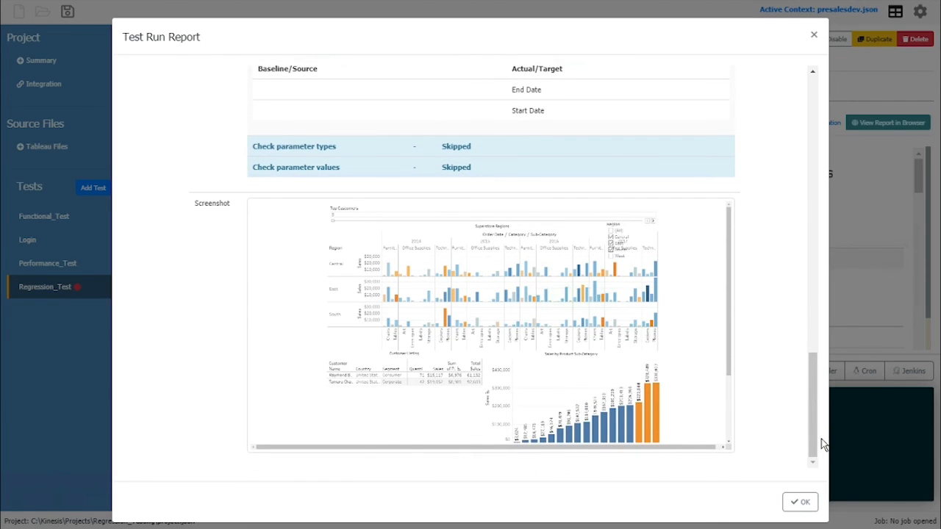
pyautogui.scroll(-3)
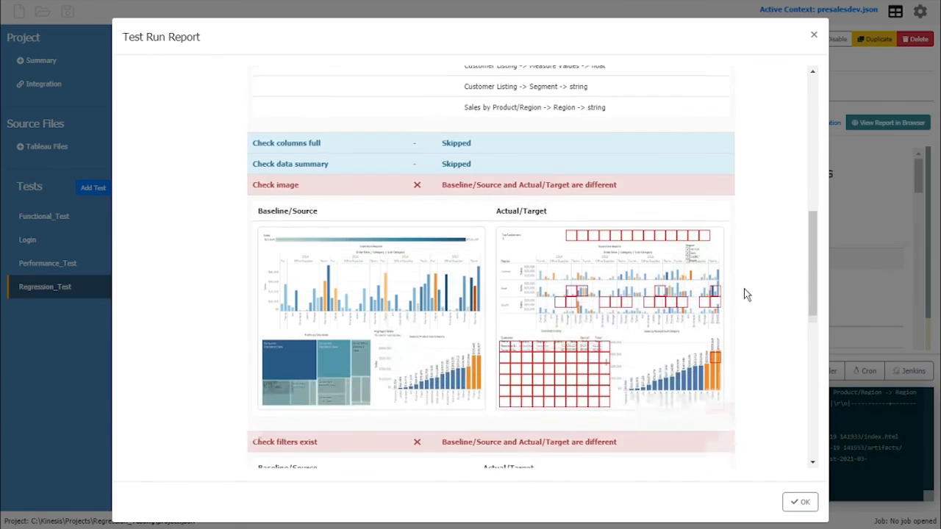
pyautogui.scroll(-3)
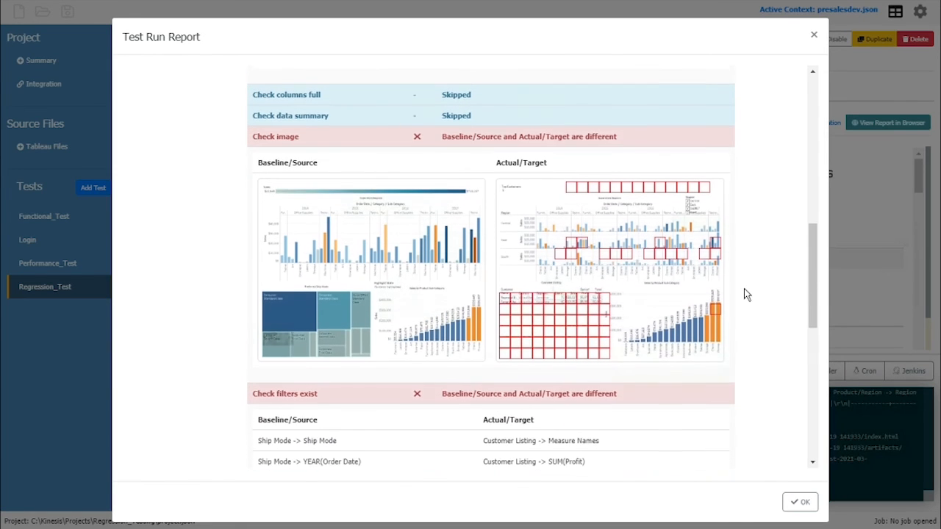